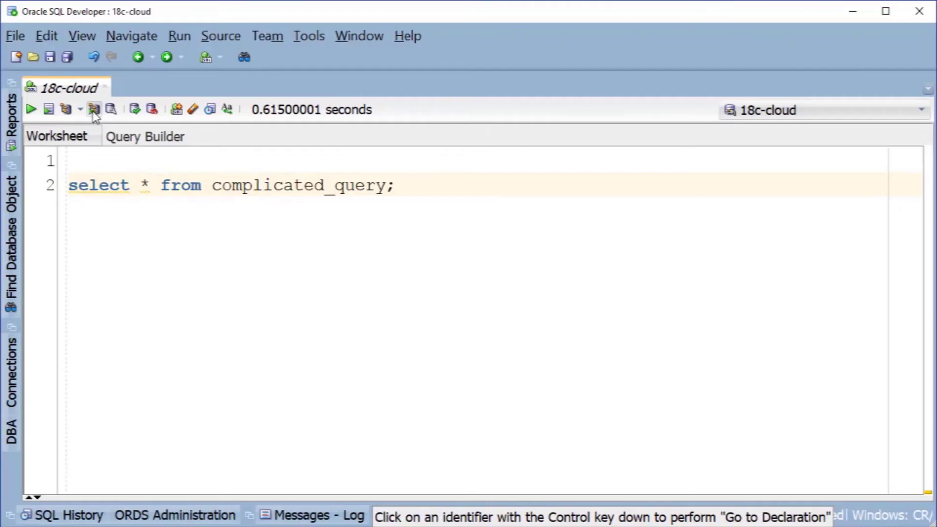
# Step: Autotrace select * from complicated_query to reveal its full-table-scan execution plan
pyautogui.click(94, 108)
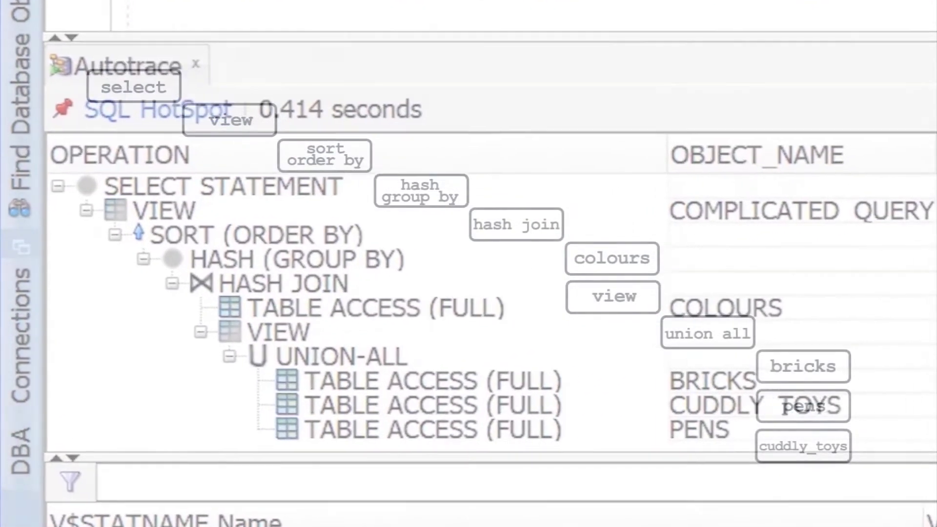
pyautogui.click(310, 36)
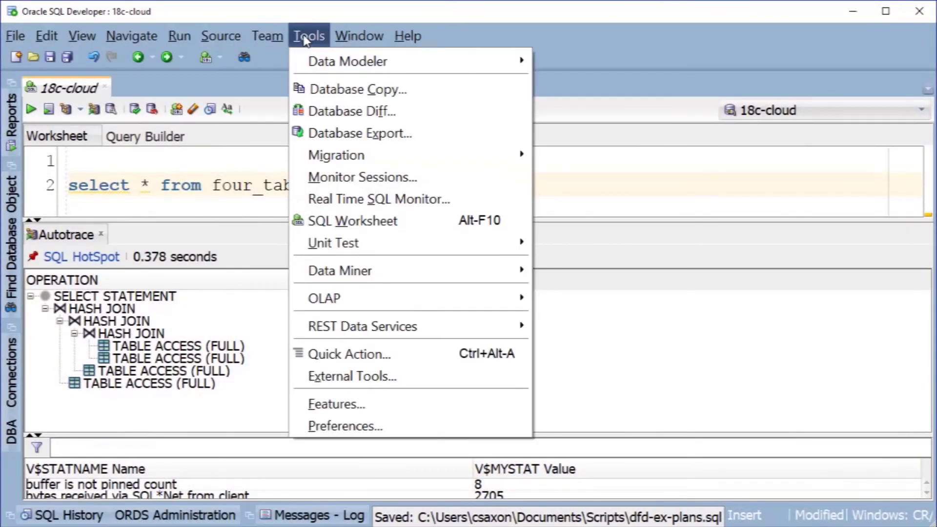
# Step: Enable LAST_OUTPUT_ROWS and LAST_STARTS in the Autotrace preferences and apply them
pyautogui.click(345, 426)
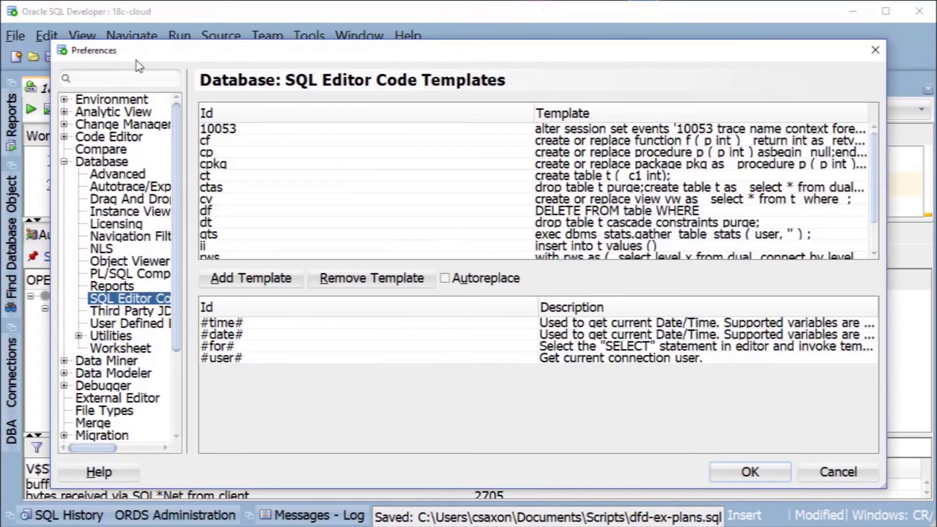
pyautogui.write('autotr')
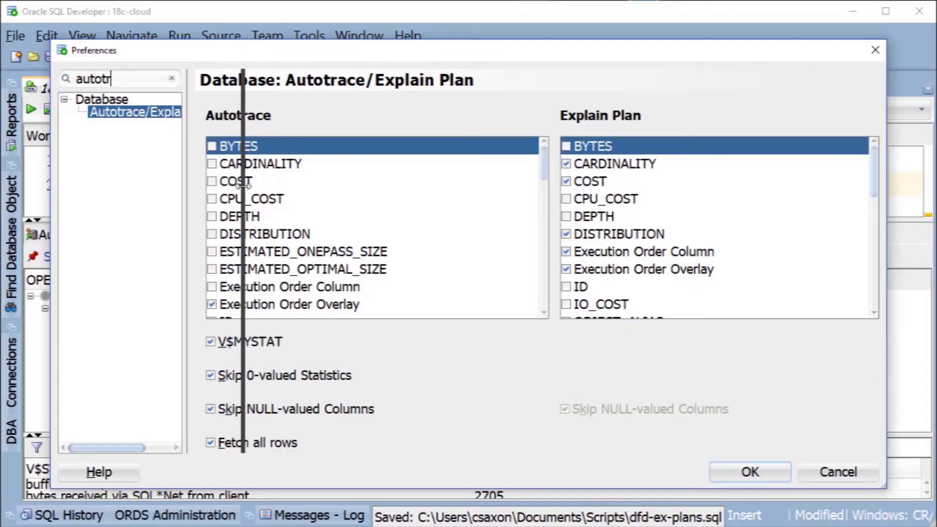
pyautogui.scroll(-3)
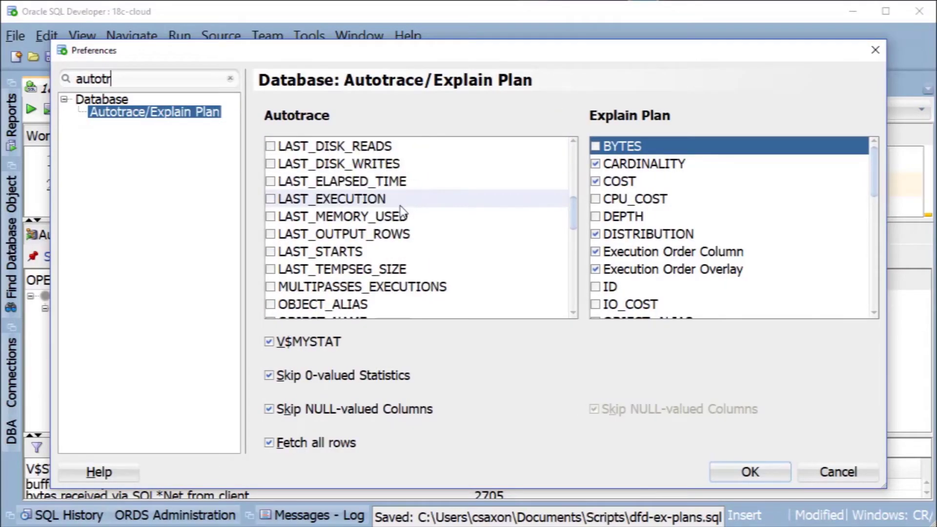
pyautogui.click(270, 251)
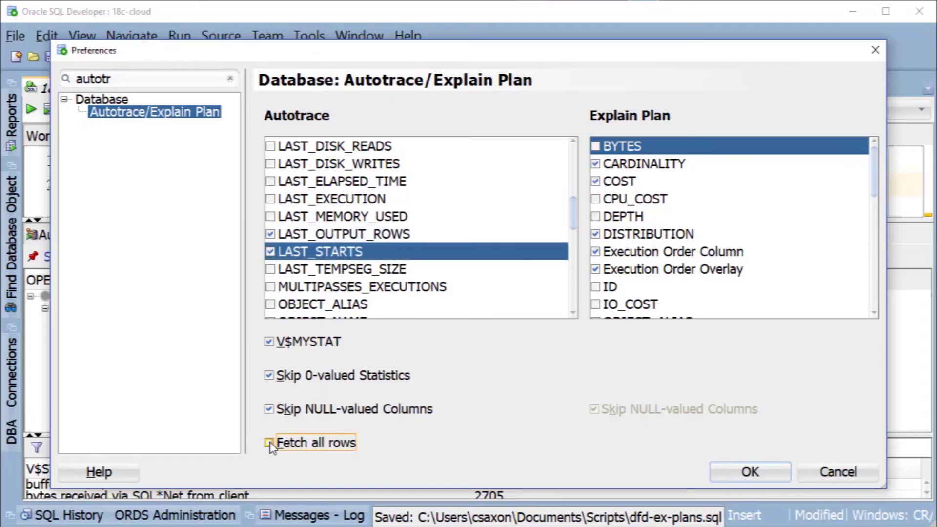
pyautogui.click(269, 442)
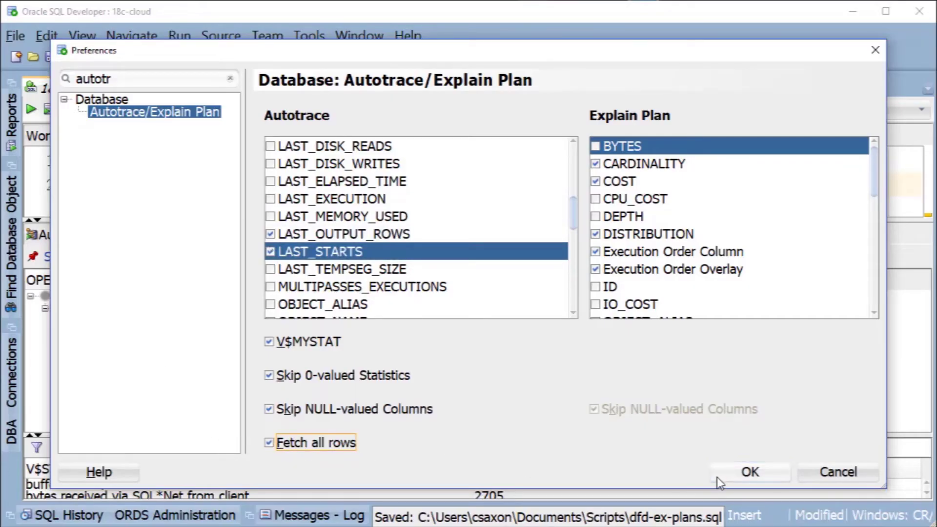
pyautogui.click(748, 471)
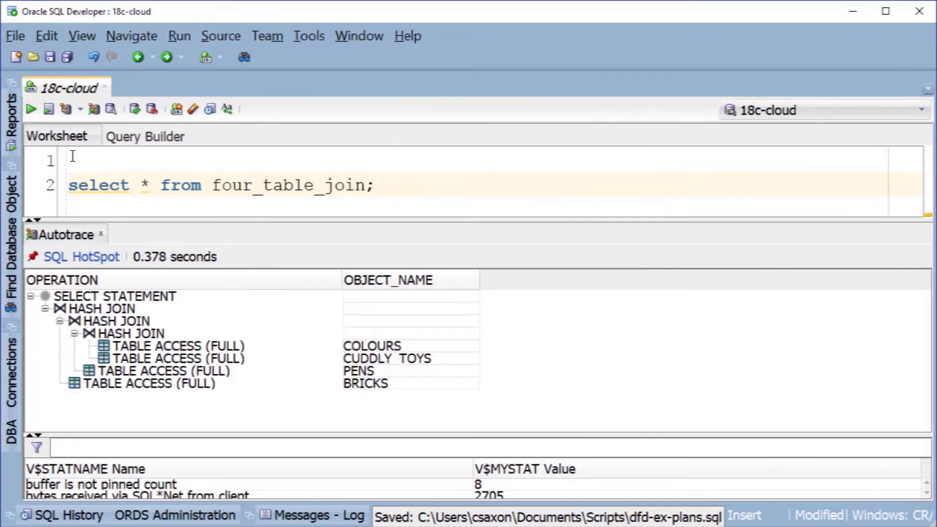
# Step: Autotrace the scalar subquery counting bricks per colour to see per-step row and start counts
pyautogui.click(94, 108)
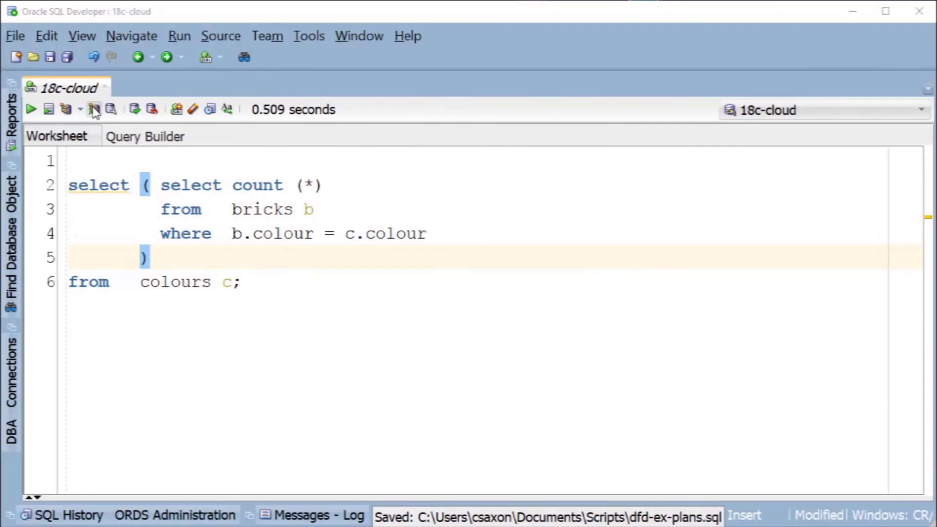
pyautogui.click(93, 108)
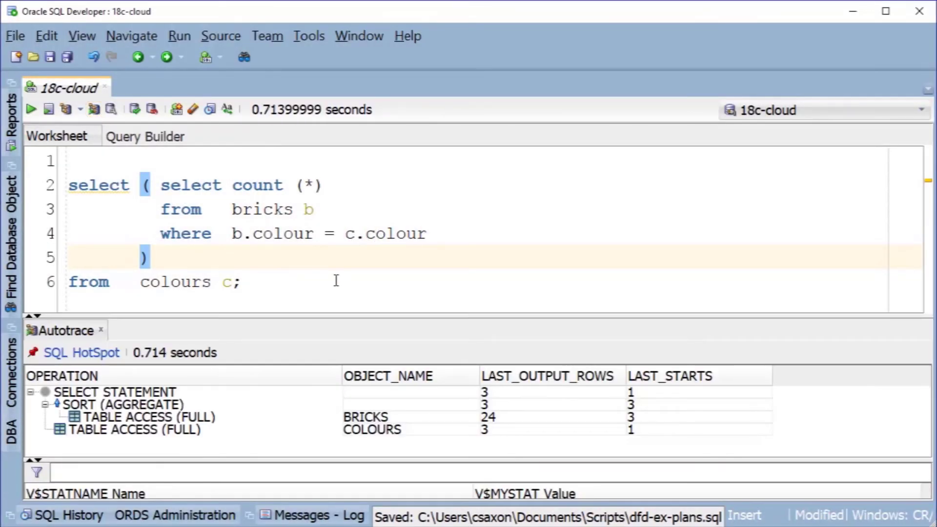